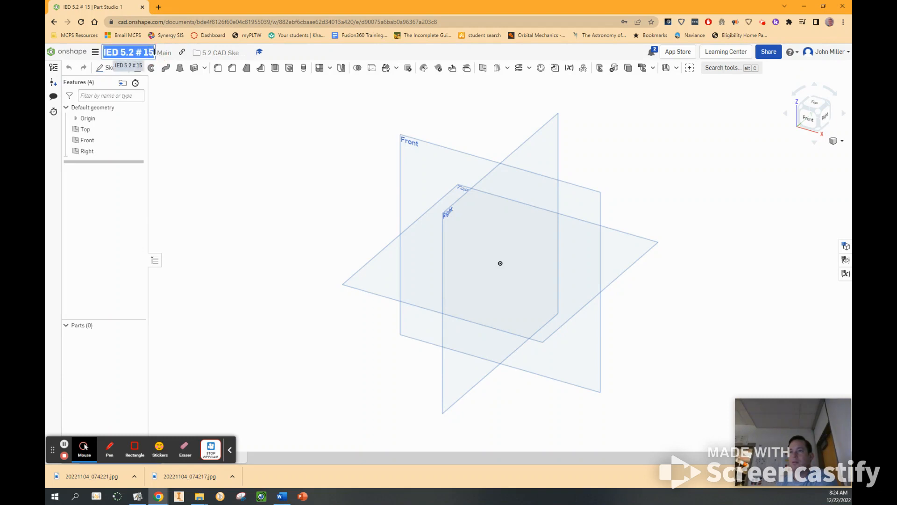
Rename the Onshape document to 'IED 5.2 # 15 Mirror'.
type("Mm")
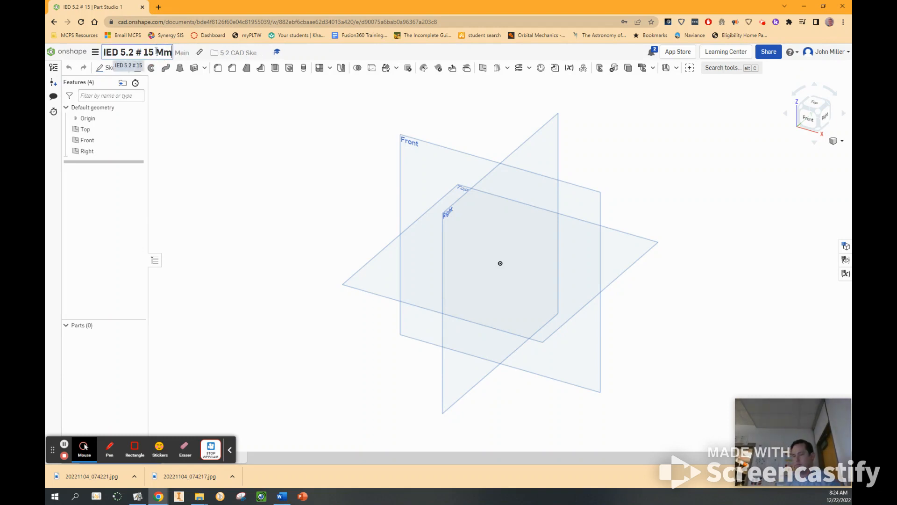
type("Mirror")
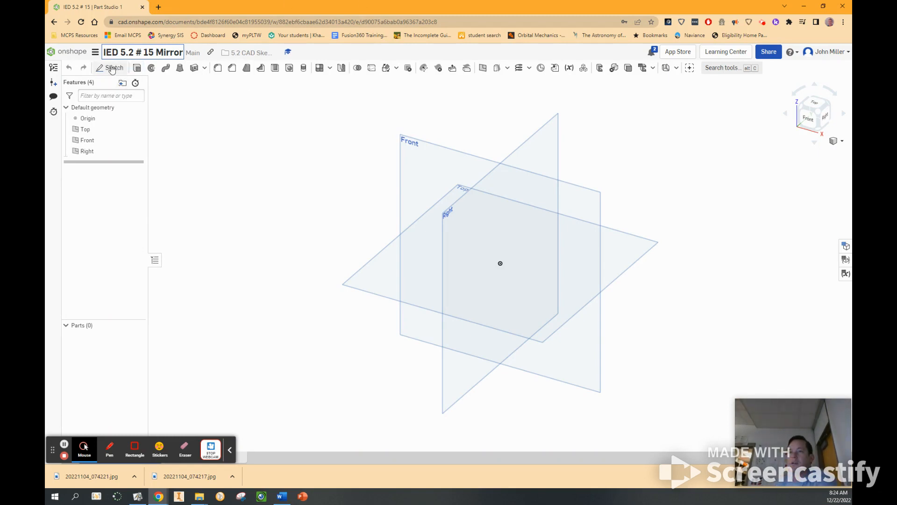
Create Sketch 1 on the Front plane with a vertical centre line through the origin.
left_click(114, 68)
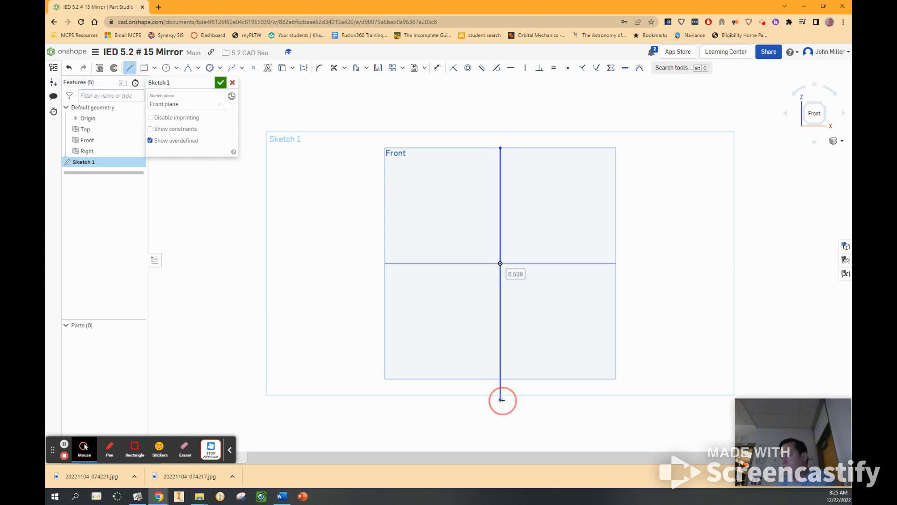
right_click(502, 399)
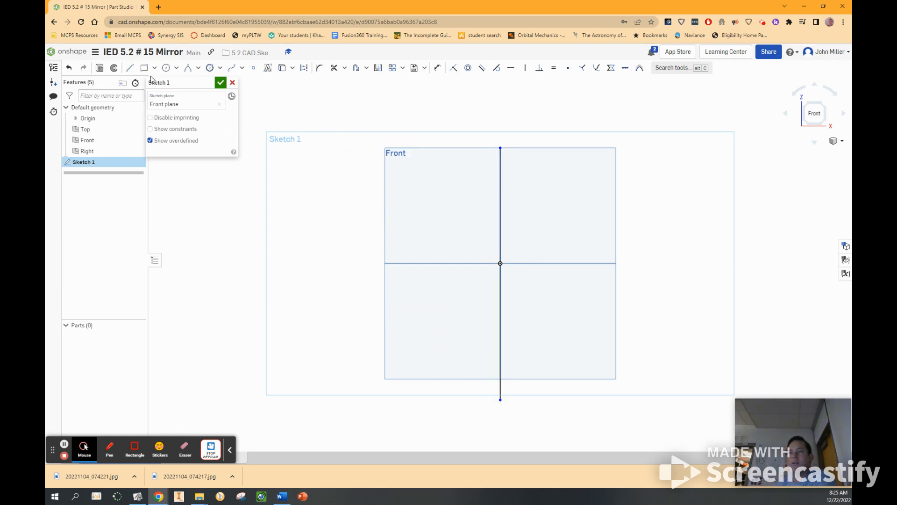
Draw the nose rectangle beside the centre line, the eye circle and the tall ear ellipse.
left_click(144, 68)
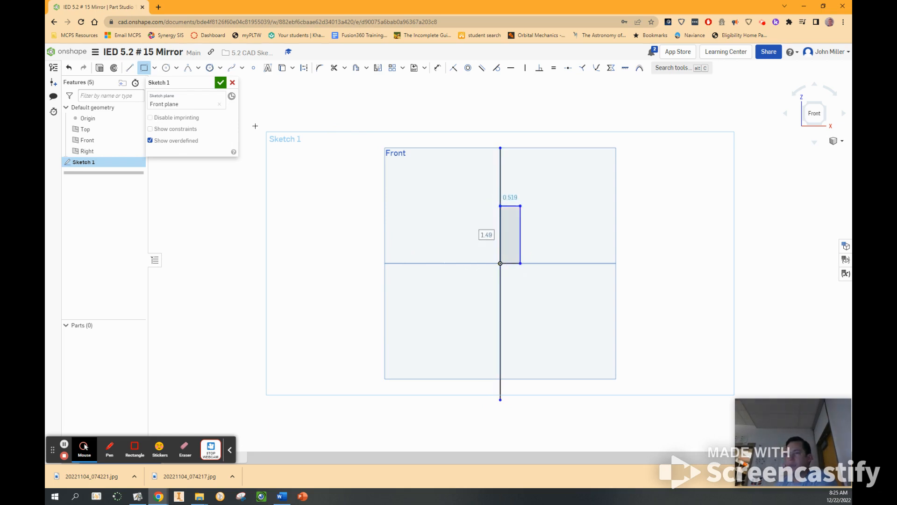
left_click(166, 67)
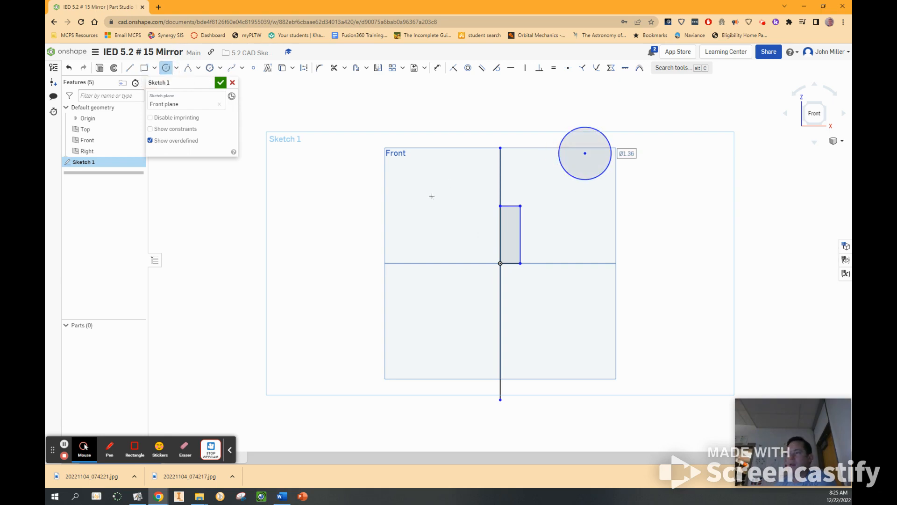
left_click(175, 67)
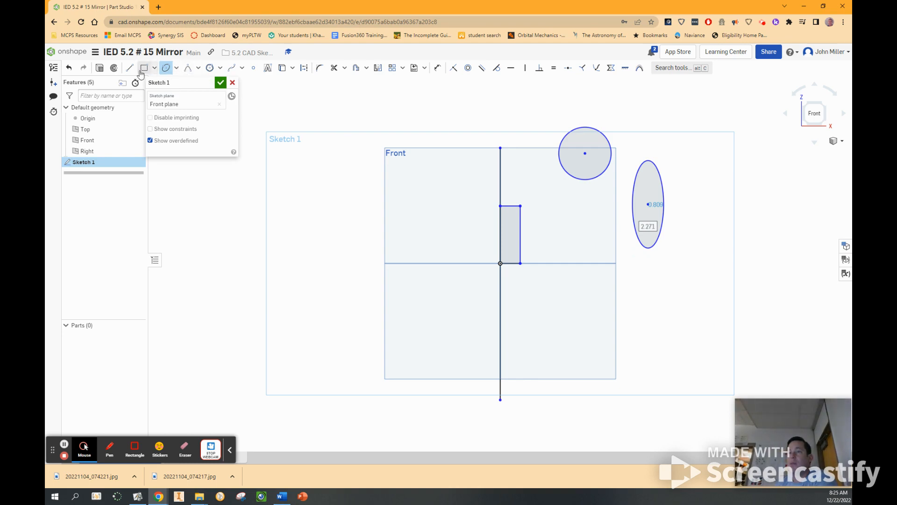
Browse the arc types list in preparation for the eyebrow arc.
left_click(198, 67)
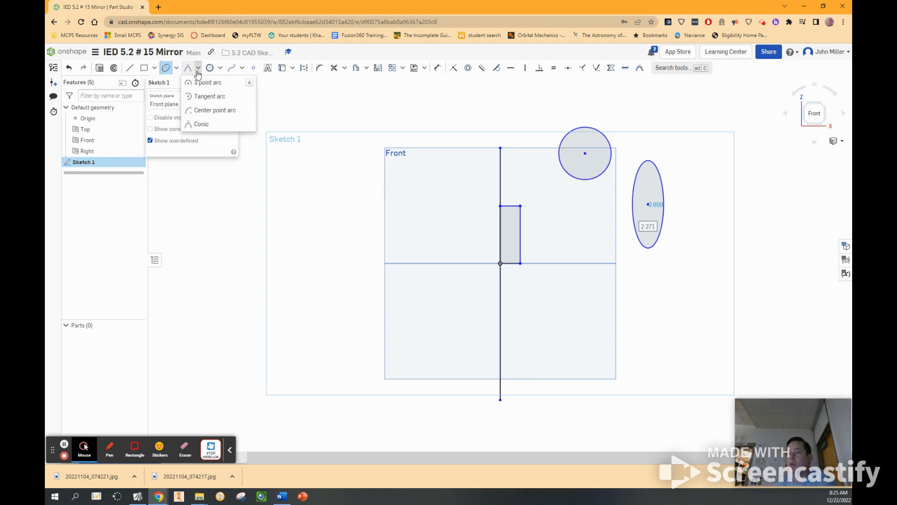
left_click(207, 83)
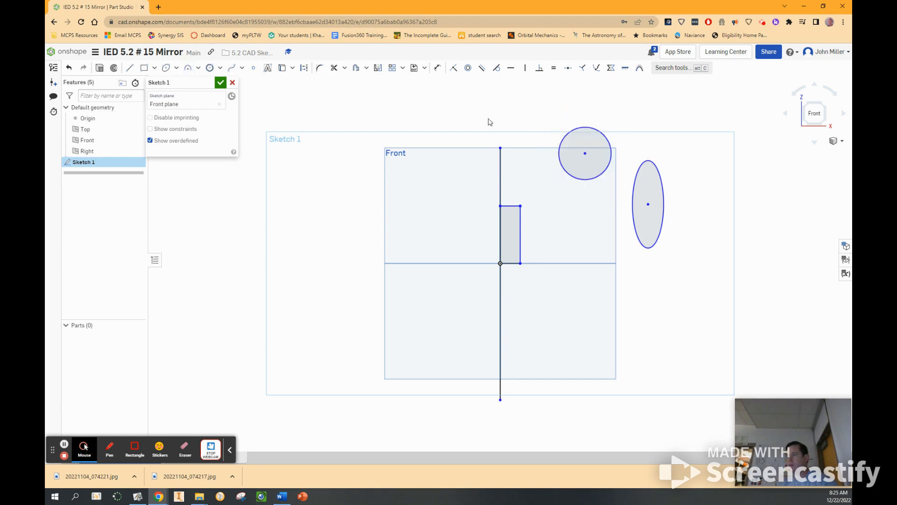
left_click(197, 68)
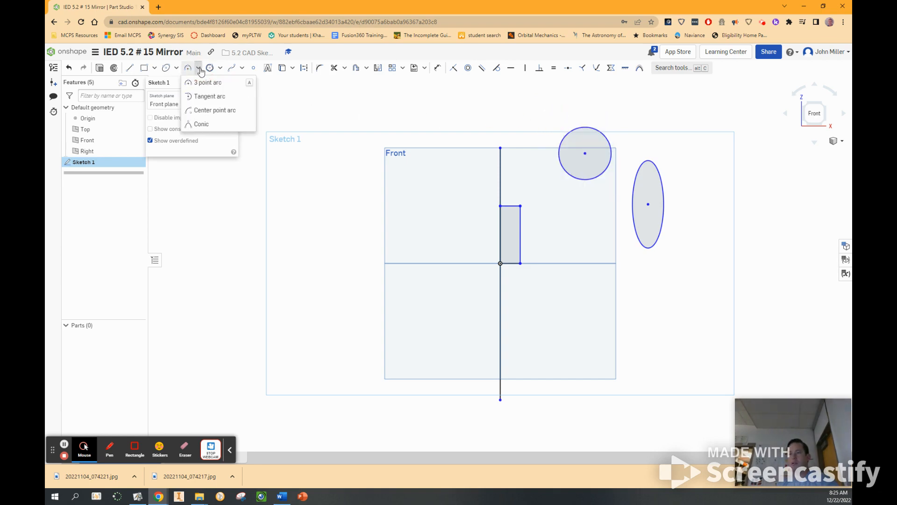
mouse_move(198, 86)
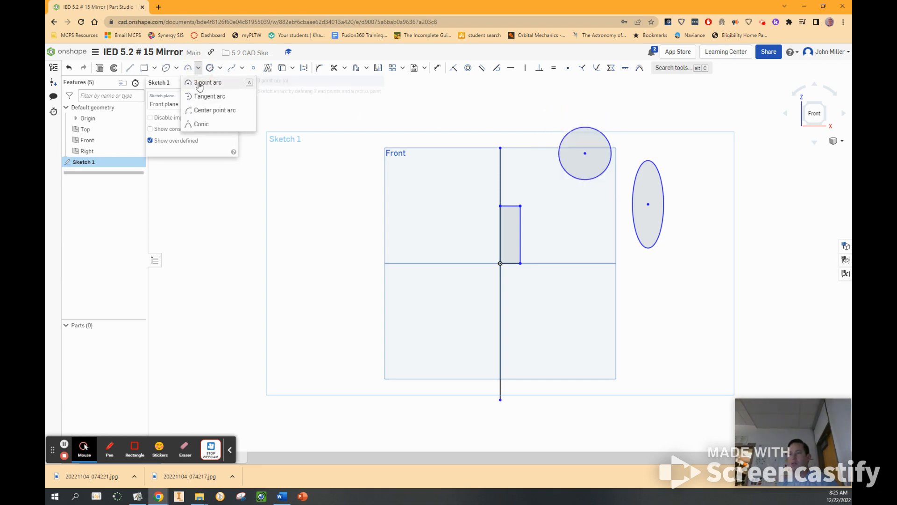
Add a 3 point arc eyebrow, a small inner eye circle and start the half-smile arc.
left_click(208, 82)
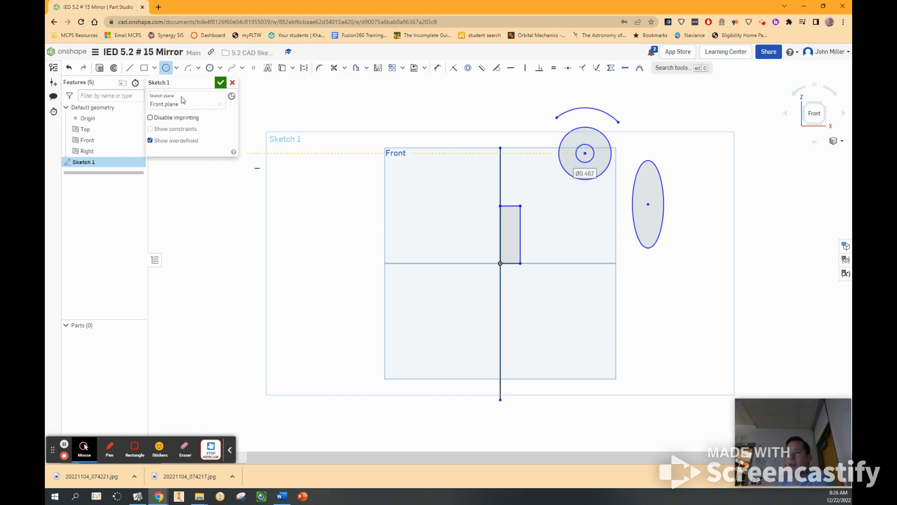
mouse_move(144, 67)
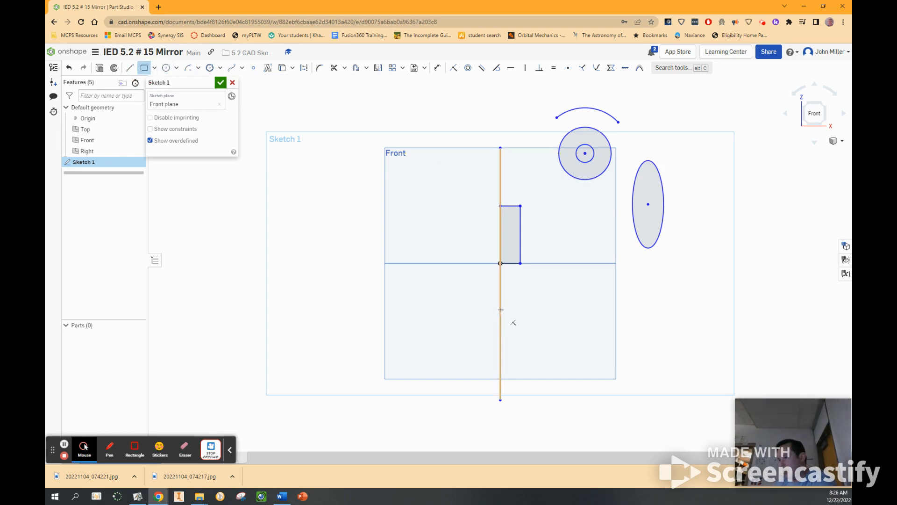
left_click(177, 67)
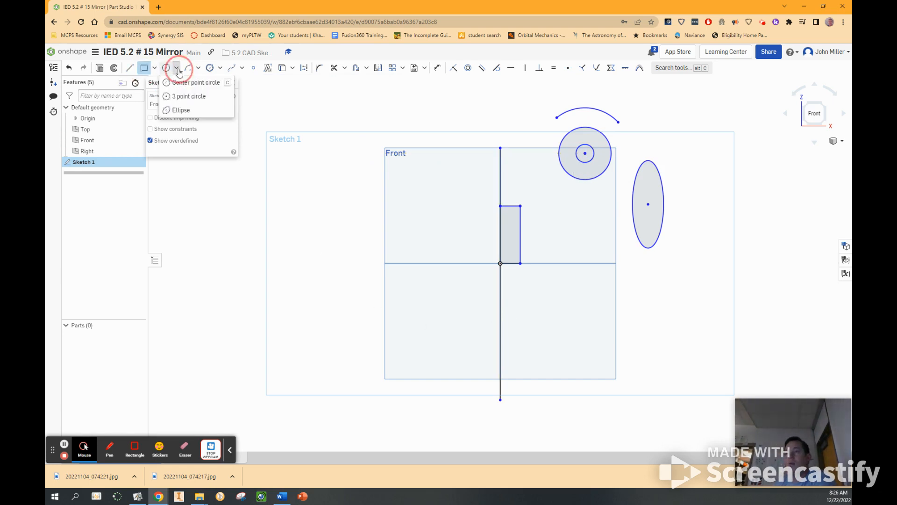
mouse_move(183, 96)
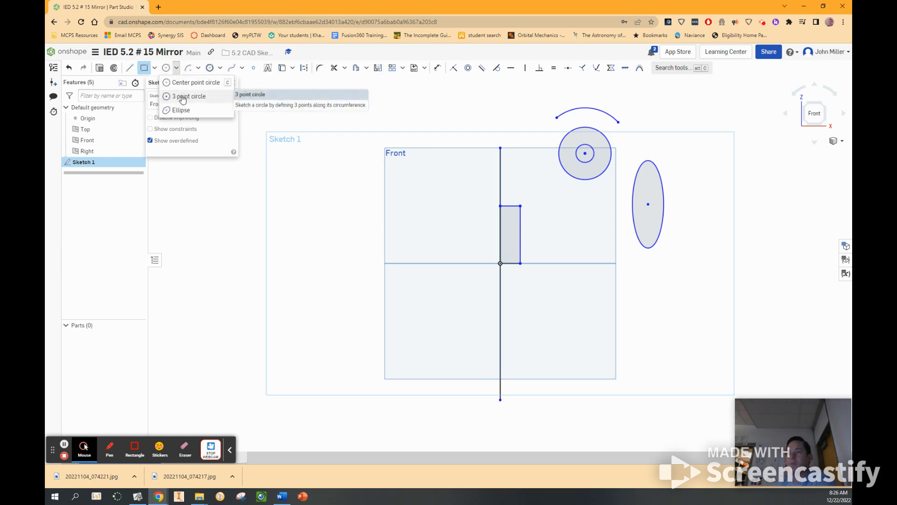
left_click(197, 67)
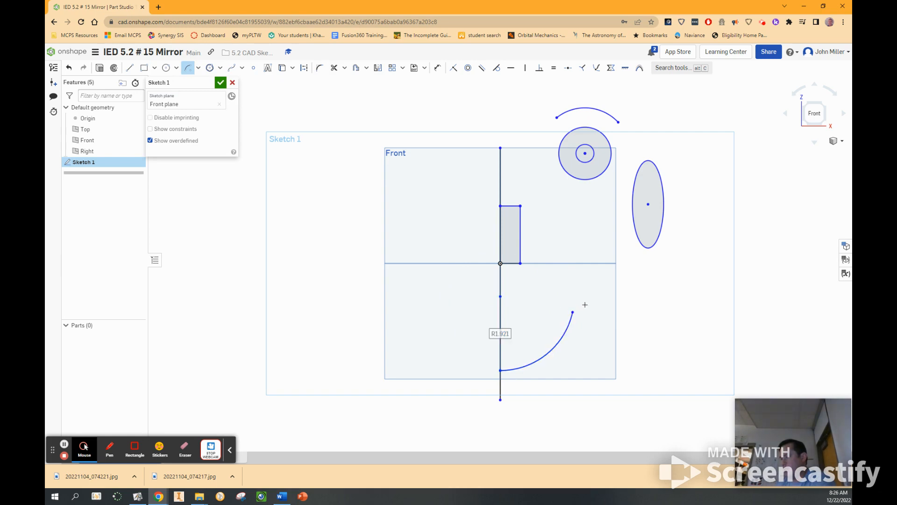
Close the half smile into a crescent with a conic curve and reshape the nose into a triangle.
left_click(198, 67)
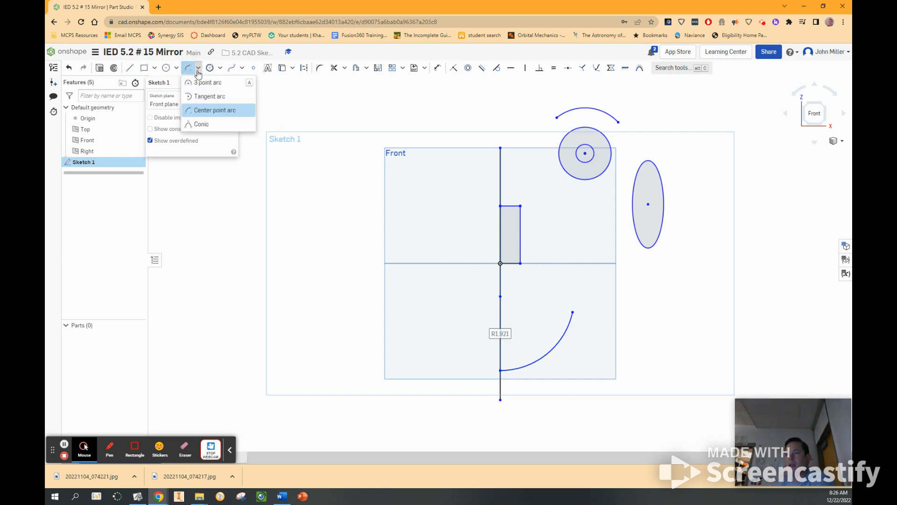
left_click(215, 111)
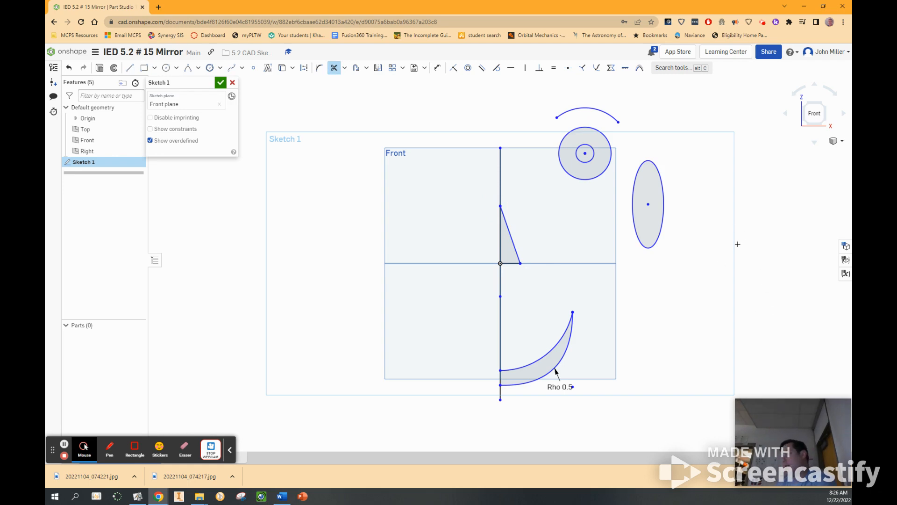
mouse_move(705, 266)
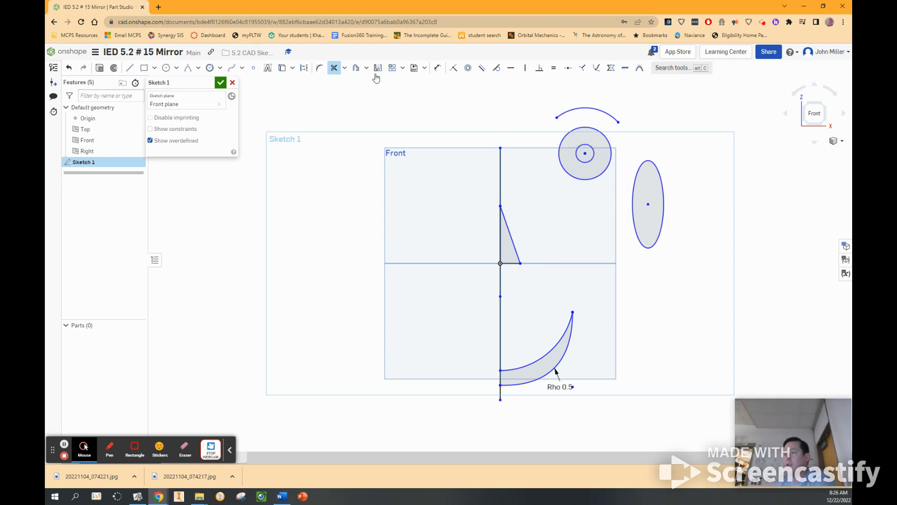
Mirror the eye, eyebrow, ear, nose and smile across the vertical centre line.
left_click(377, 67)
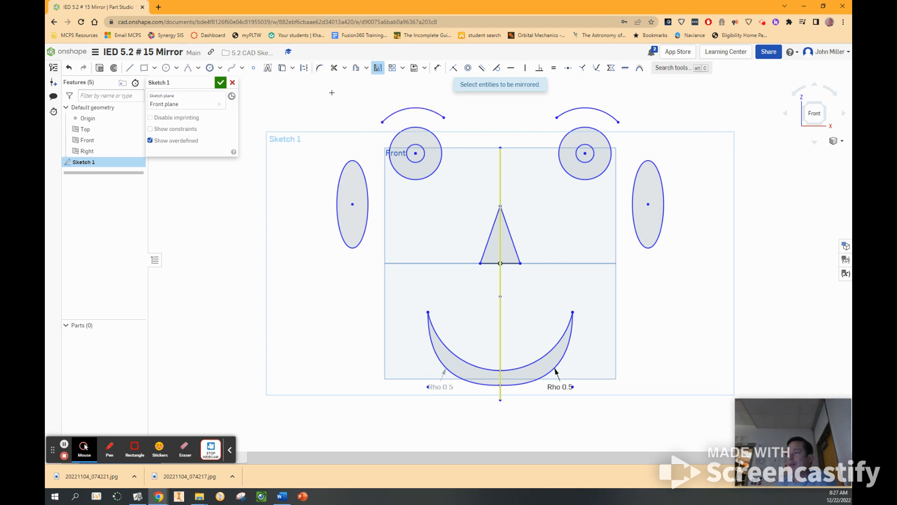
right_click(331, 93)
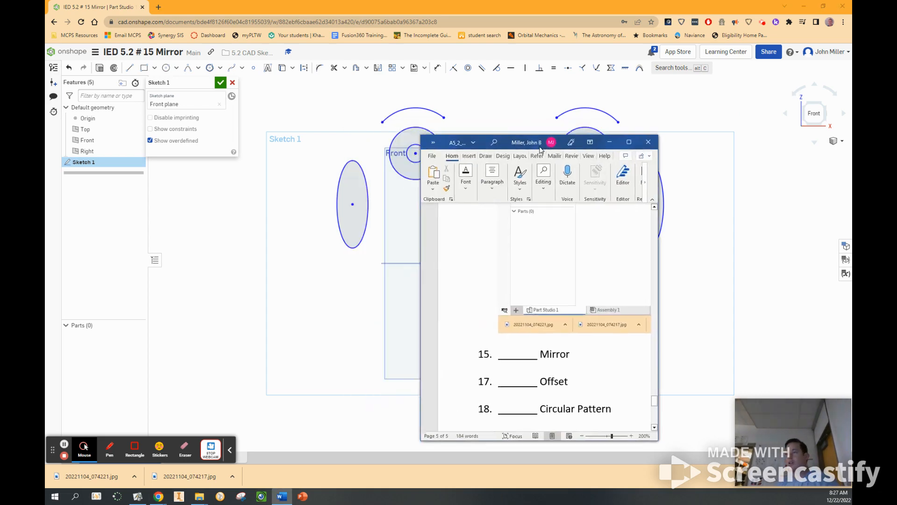
Paste the face sketch screenshot below checklist item 15, Mirror, in Word.
left_click(628, 141)
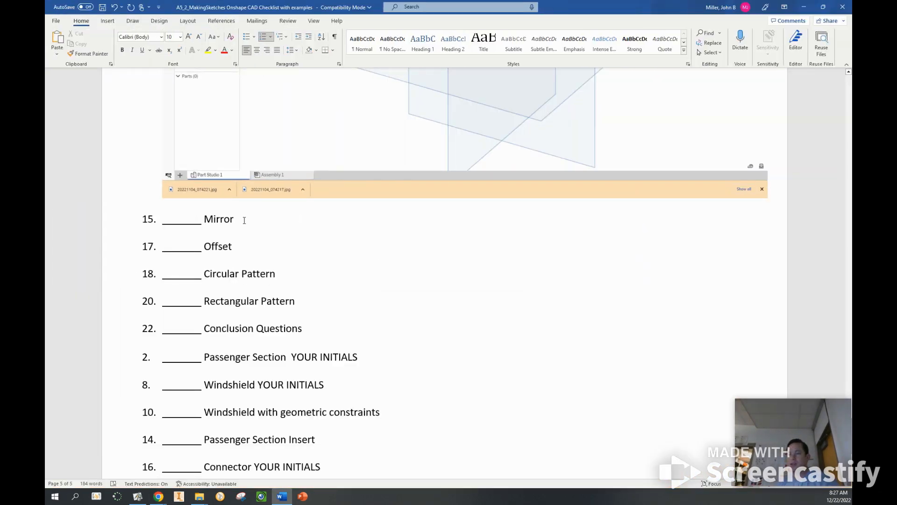
key("enter")
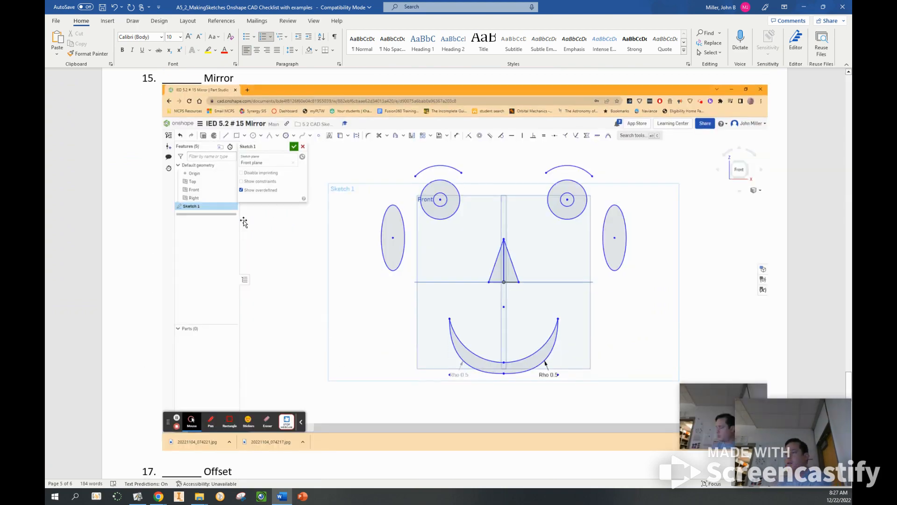
scroll("down", 3)
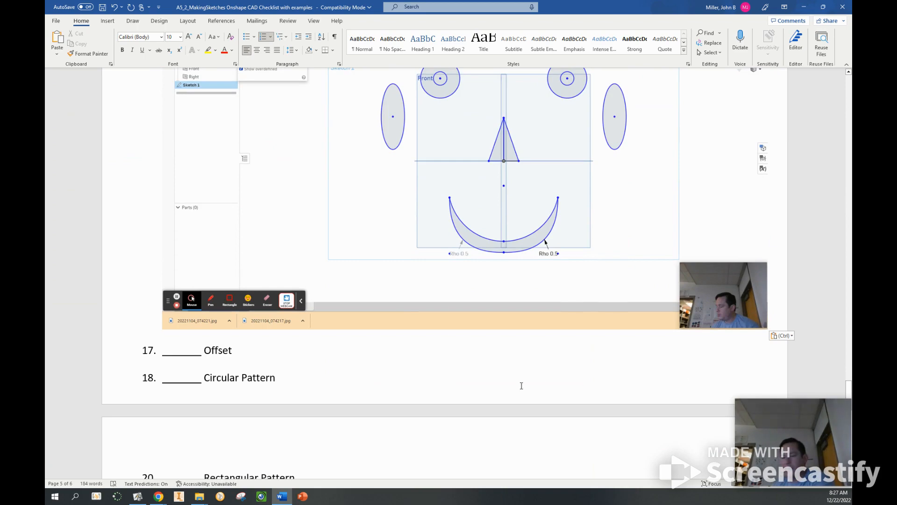